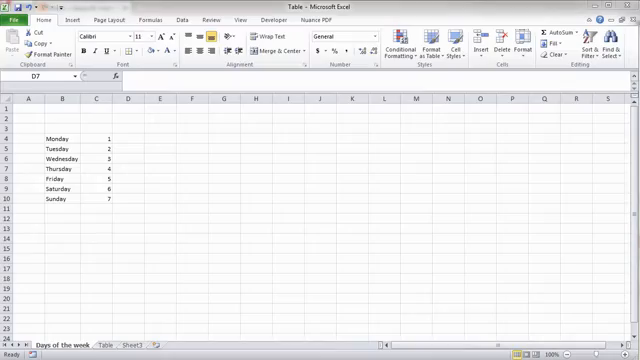
# Inspect a cell on the days sheet and dismiss its formatting options
pyautogui.click(132, 168)
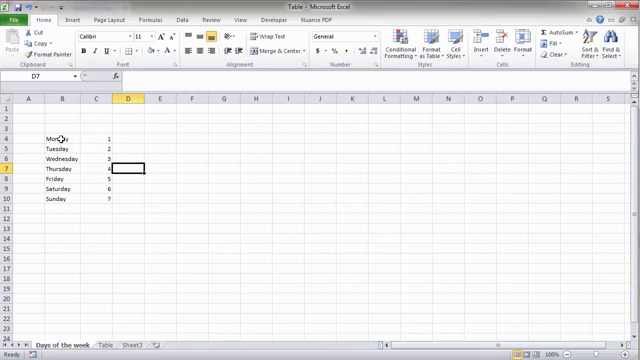
pyautogui.rightClick(128, 168)
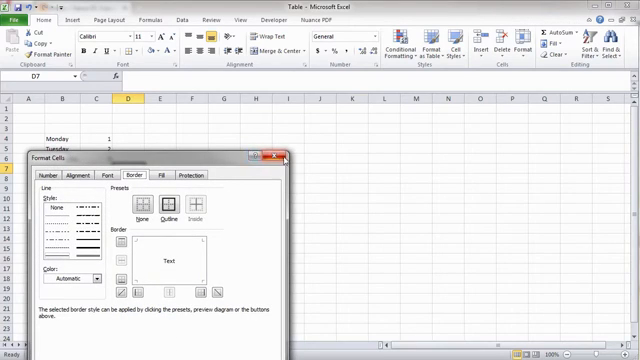
pyautogui.click(288, 160)
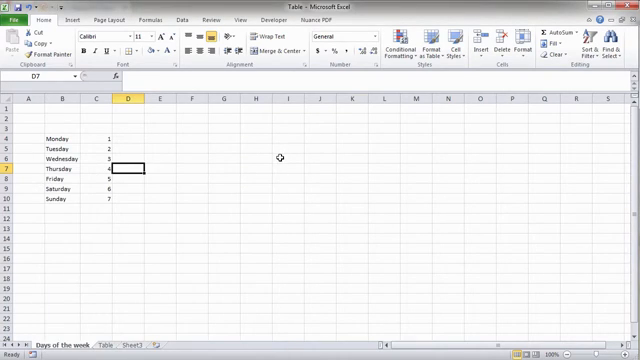
pyautogui.click(268, 156)
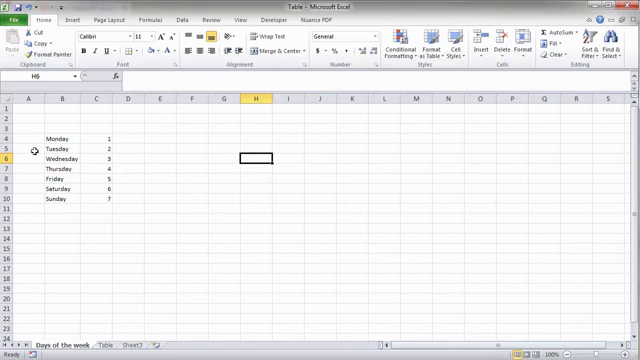
# Select the Monday-to-Sunday list together with its numbers
pyautogui.moveTo(56, 136); pyautogui.dragTo(96, 200)
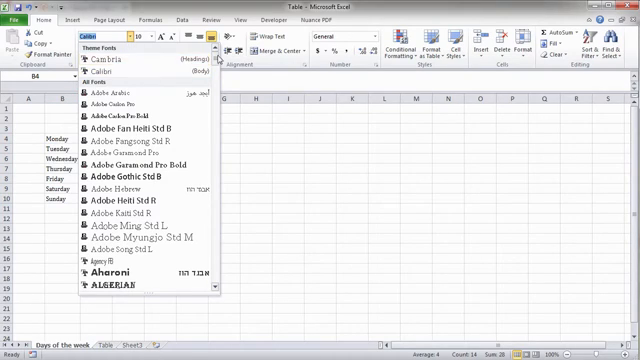
pyautogui.scroll(-3)
pyautogui.write('Arial')
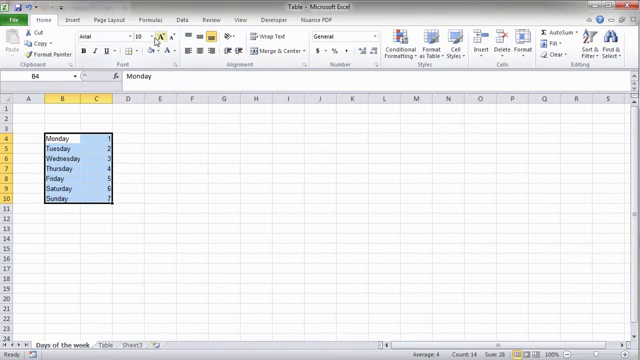
# Add a border around the selected days list from the Home tab
pyautogui.click(136, 38)
pyautogui.write('12')
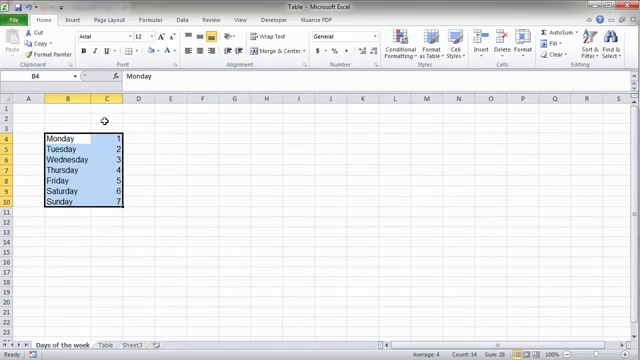
pyautogui.moveTo(98, 52)
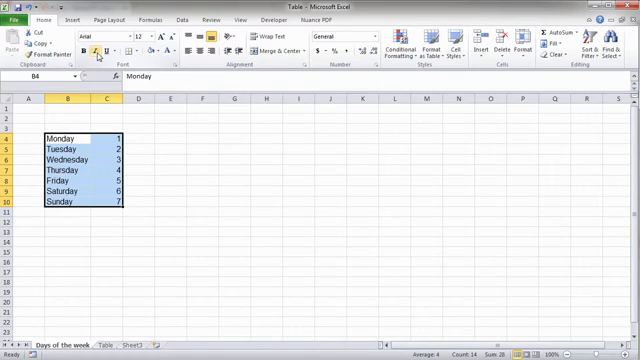
pyautogui.click(96, 52)
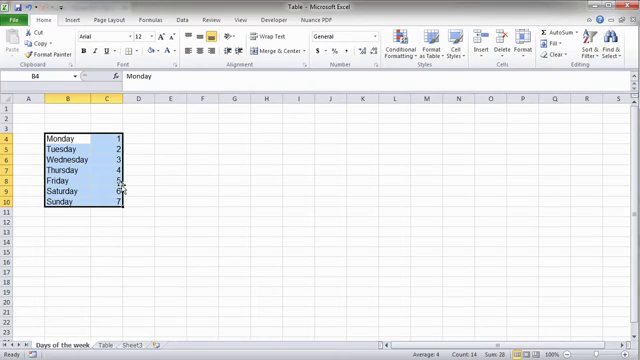
# Apply All Borders so every cell of the days list gets its own border
pyautogui.click(176, 54)
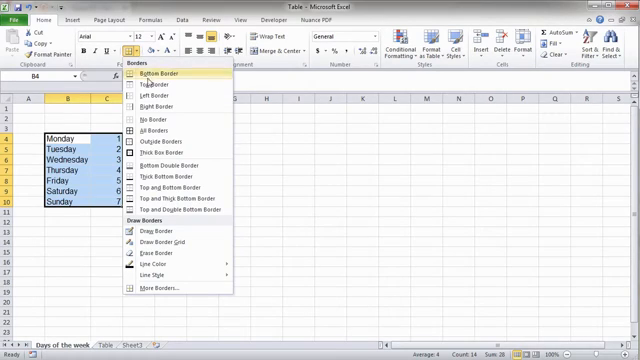
pyautogui.moveTo(164, 166)
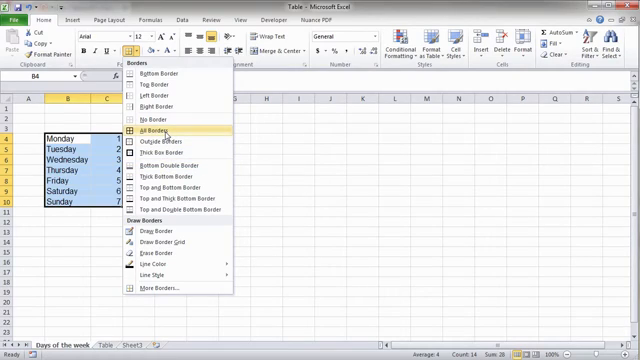
pyautogui.click(148, 128)
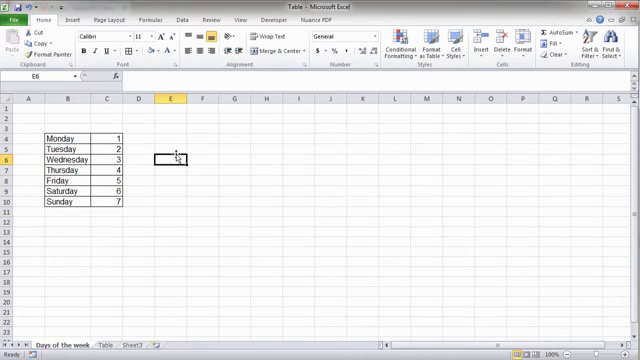
pyautogui.click(176, 152)
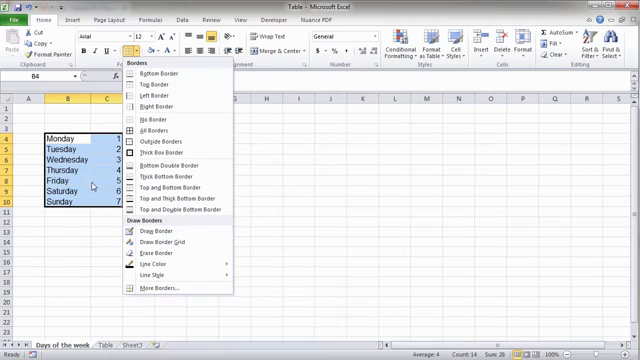
# In Format Cells, choose a new border line style and colour for the days list
pyautogui.rightClick(76, 136)
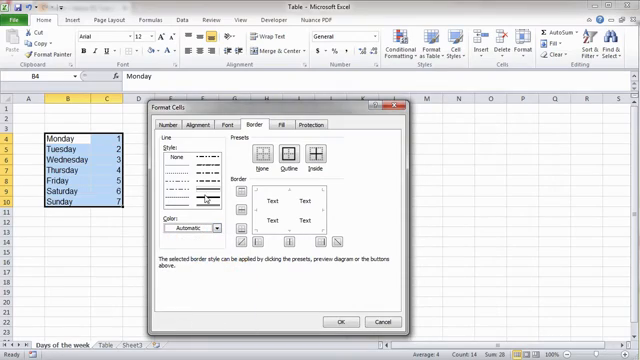
pyautogui.click(200, 198)
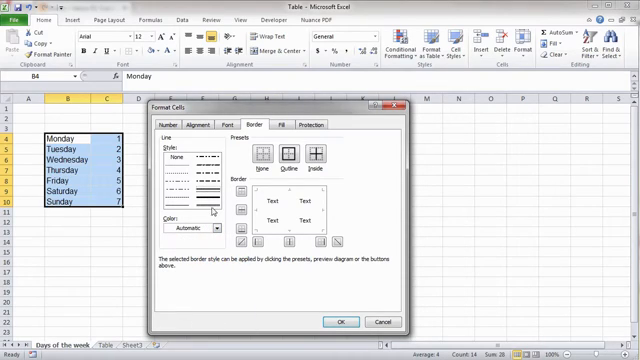
pyautogui.click(220, 228)
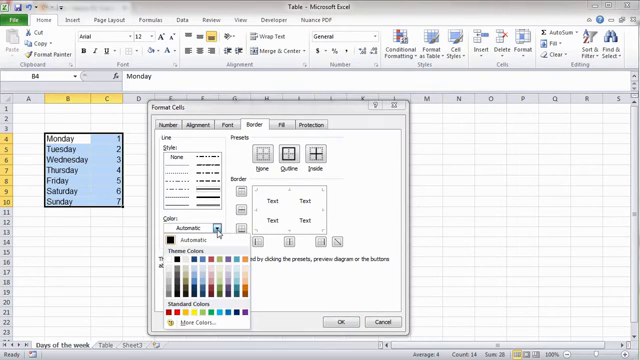
pyautogui.click(184, 270)
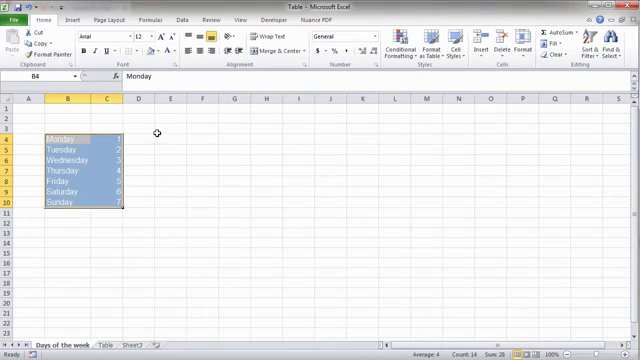
# Switch to the Table sheet with the contact list
pyautogui.click(170, 136)
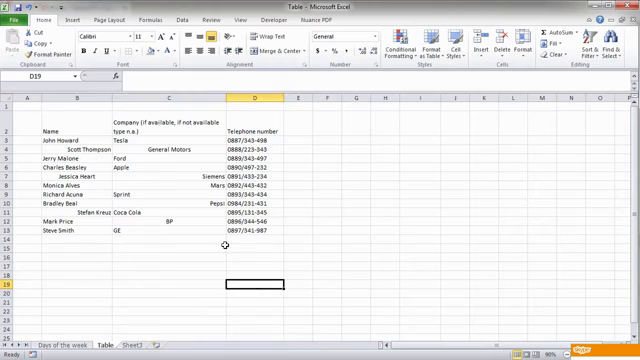
# Fill the missing company name with 'Apple'
pyautogui.click(170, 244)
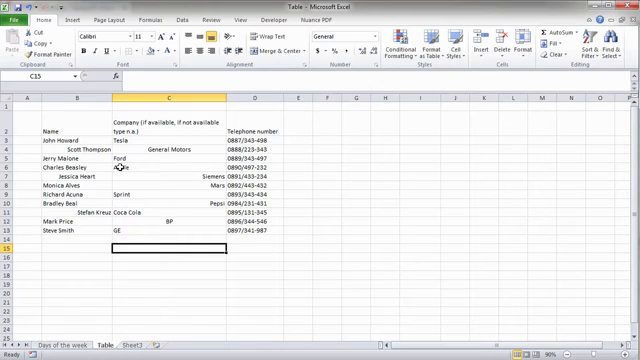
pyautogui.write('Apple')
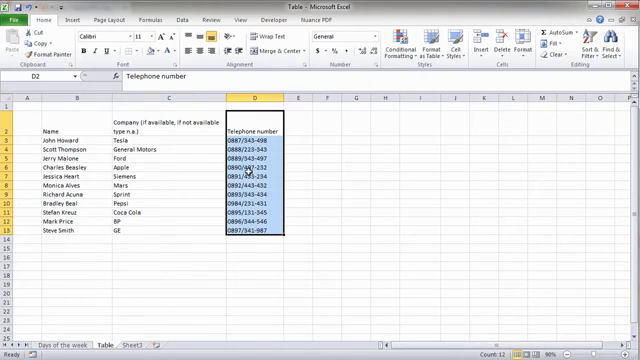
pyautogui.moveTo(224, 106)
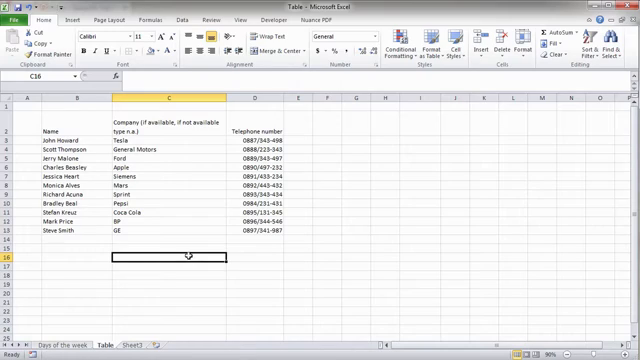
pyautogui.moveTo(96, 124)
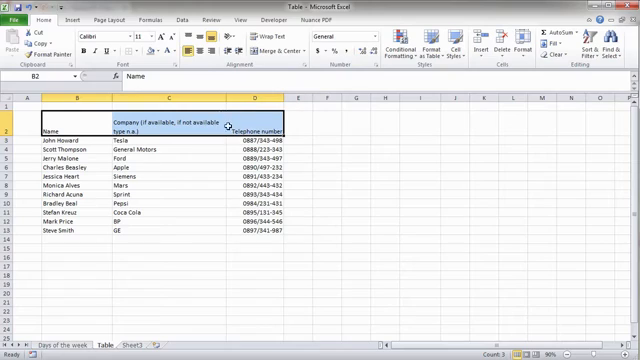
pyautogui.moveTo(184, 44)
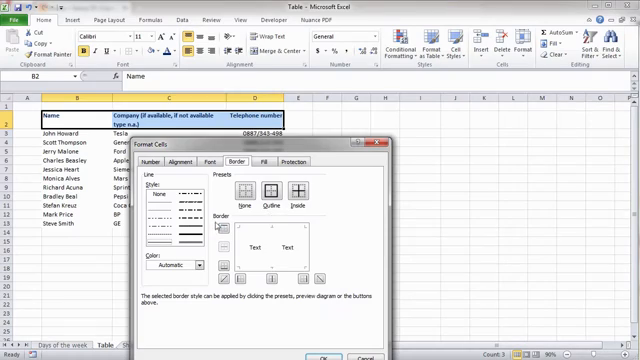
pyautogui.moveTo(212, 224)
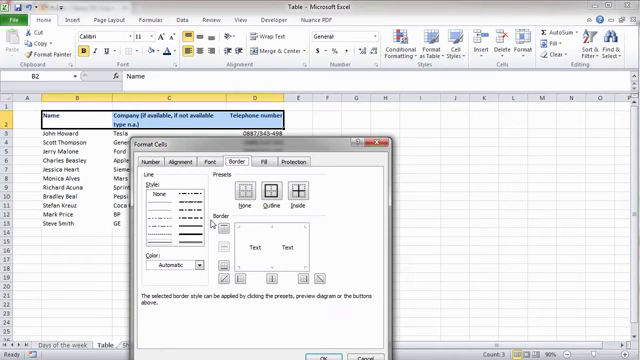